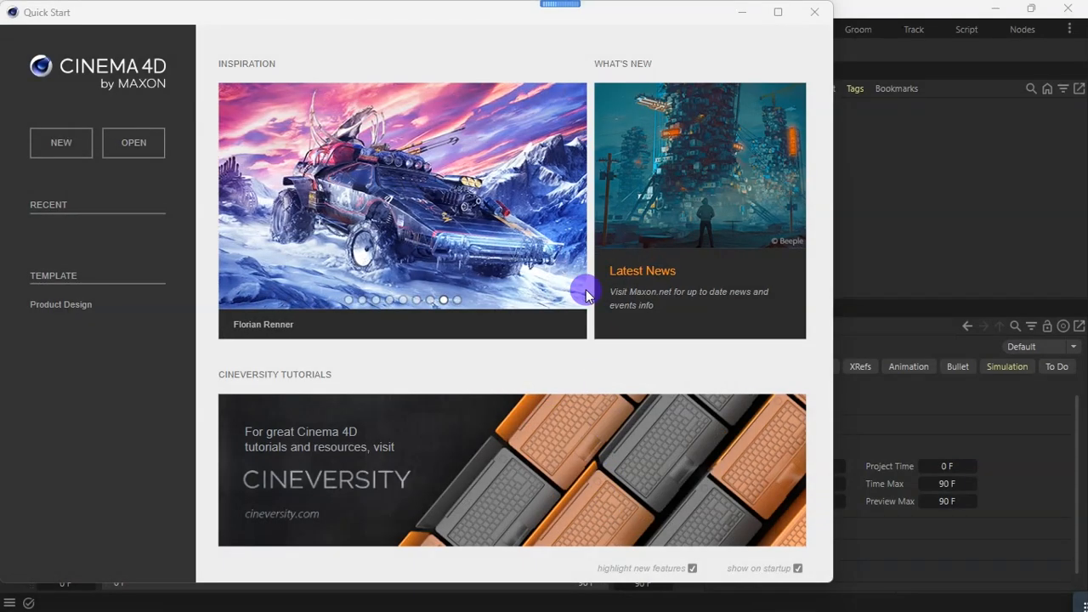
mouse_move(608, 184)
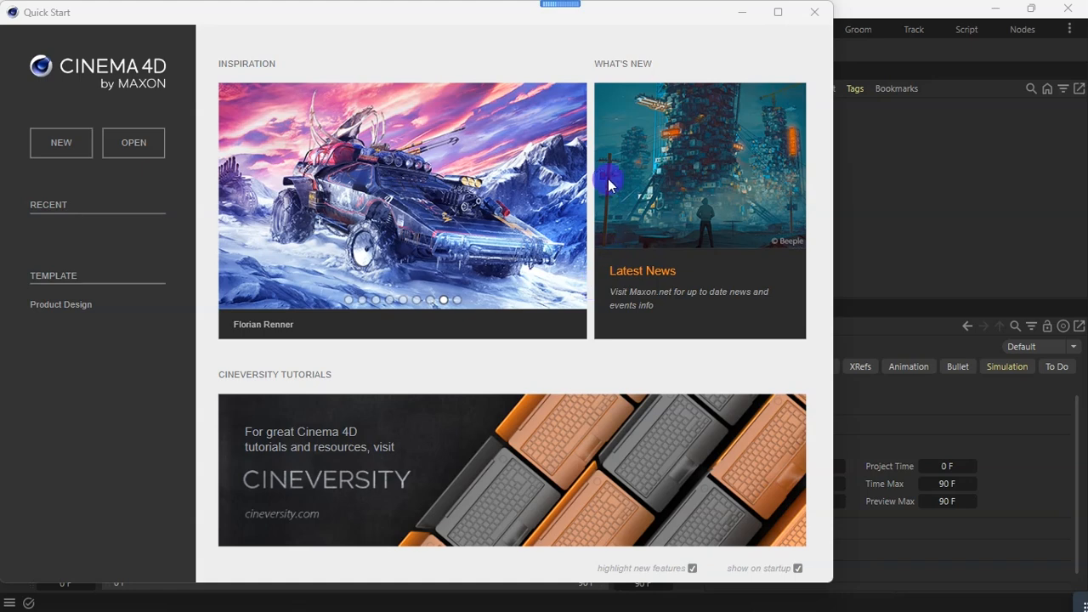
mouse_move(679, 122)
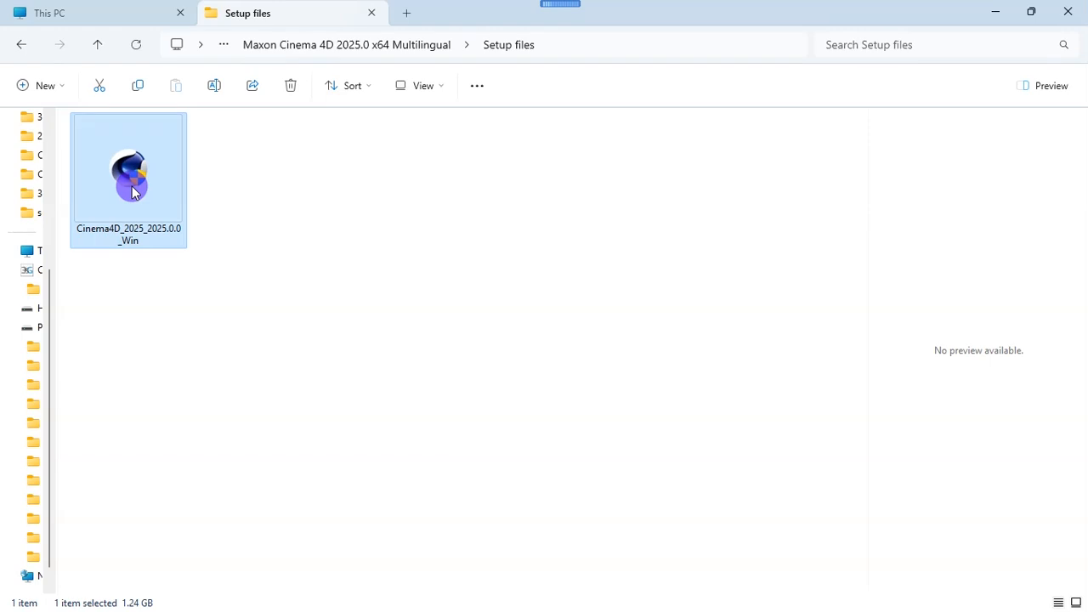
Run the Maxon Cinema 4D 2025 installer from File Explorer through to the wizard's completion screen.
right_click(129, 174)
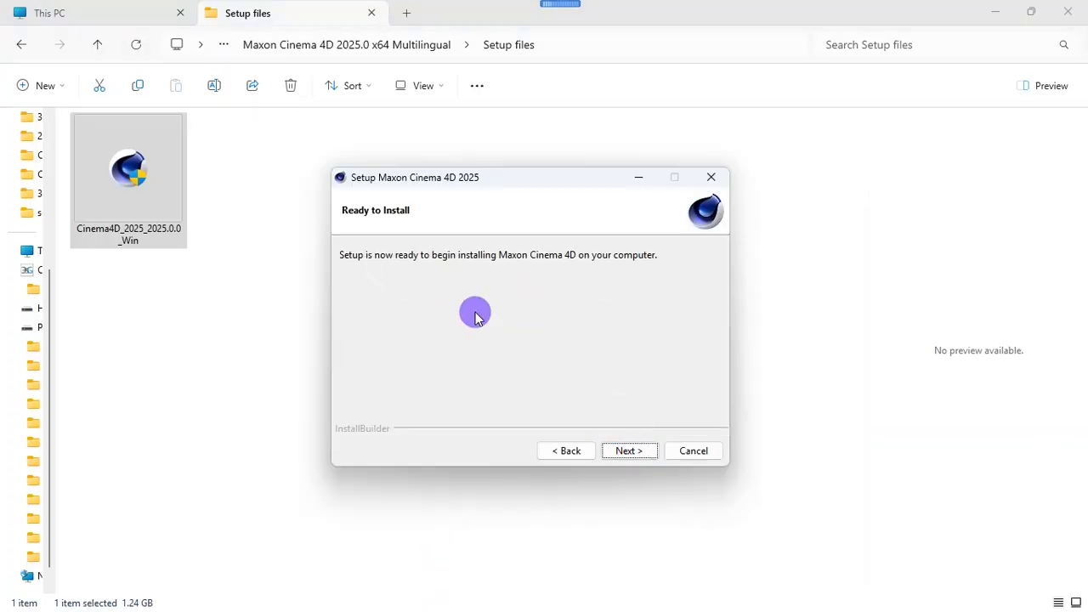
click(629, 450)
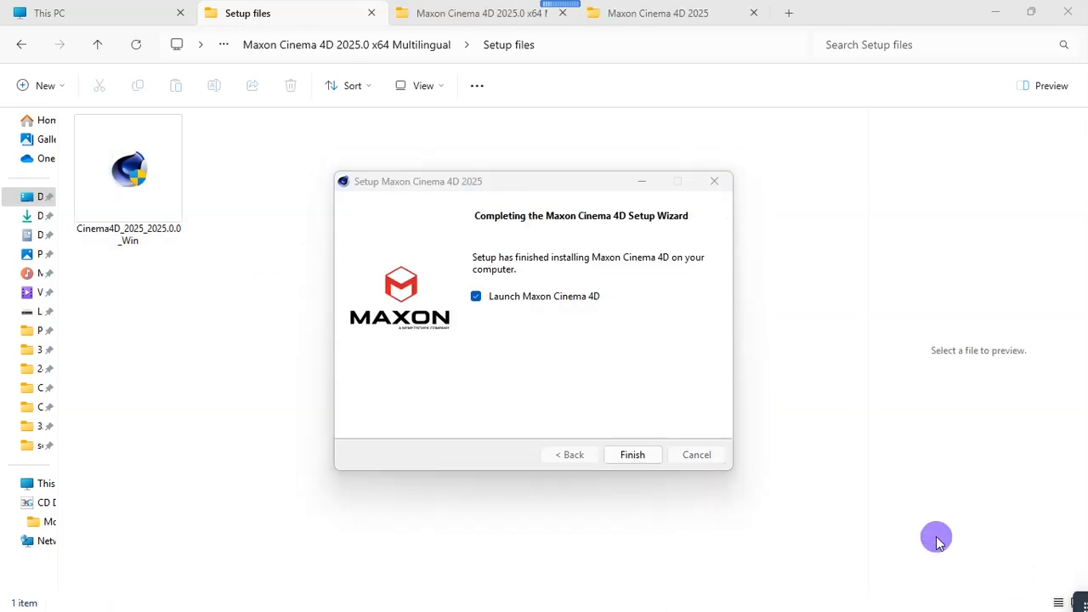
mouse_move(612, 371)
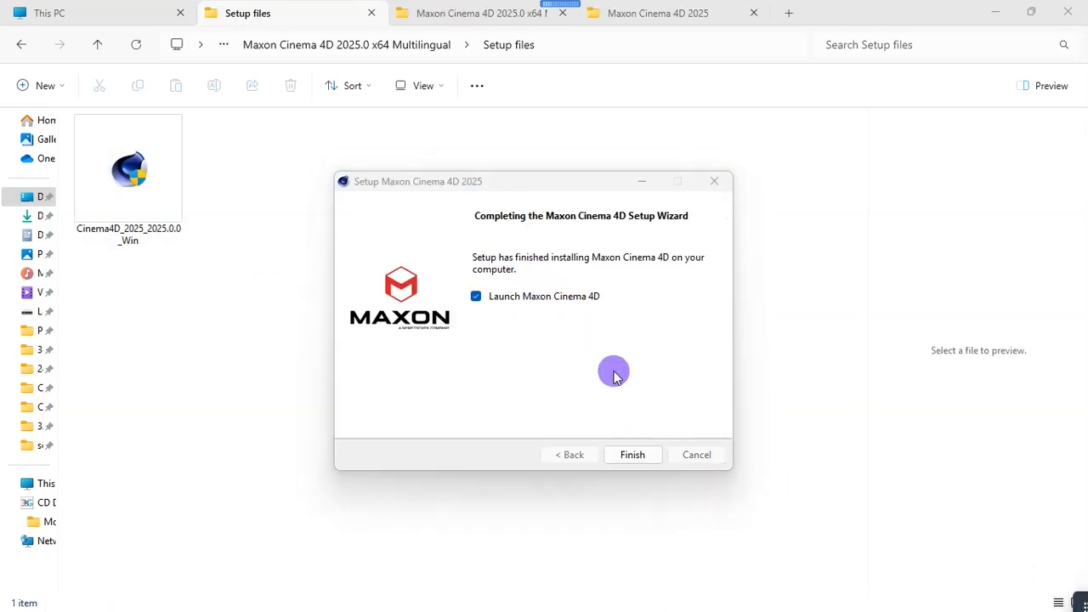
Finish the setup wizard and launch Maxon Cinema 4D 2025 from the Start menu's Recommended list.
click(632, 456)
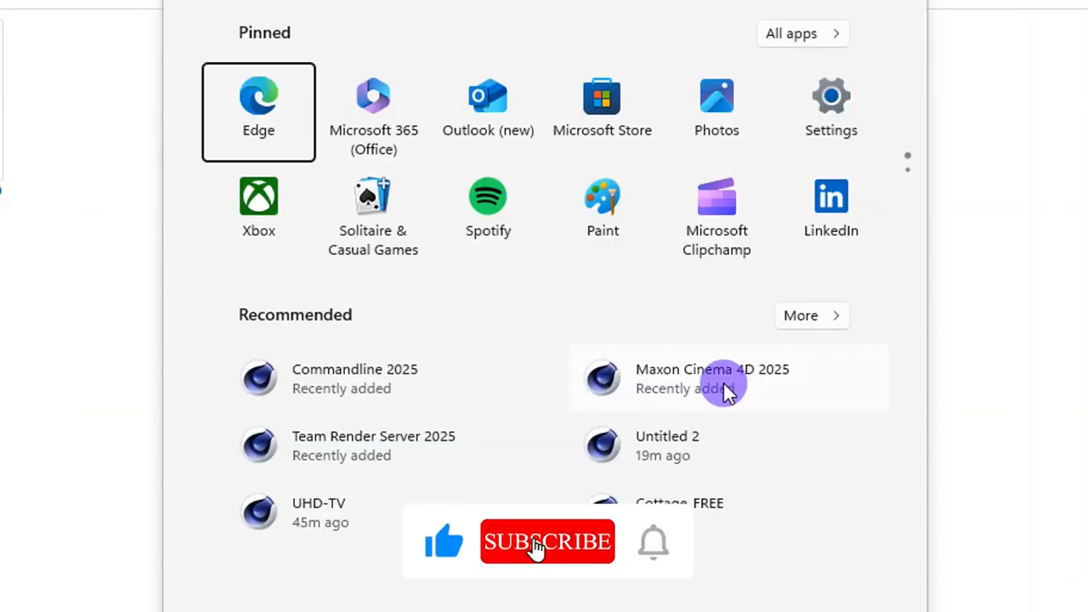
click(724, 379)
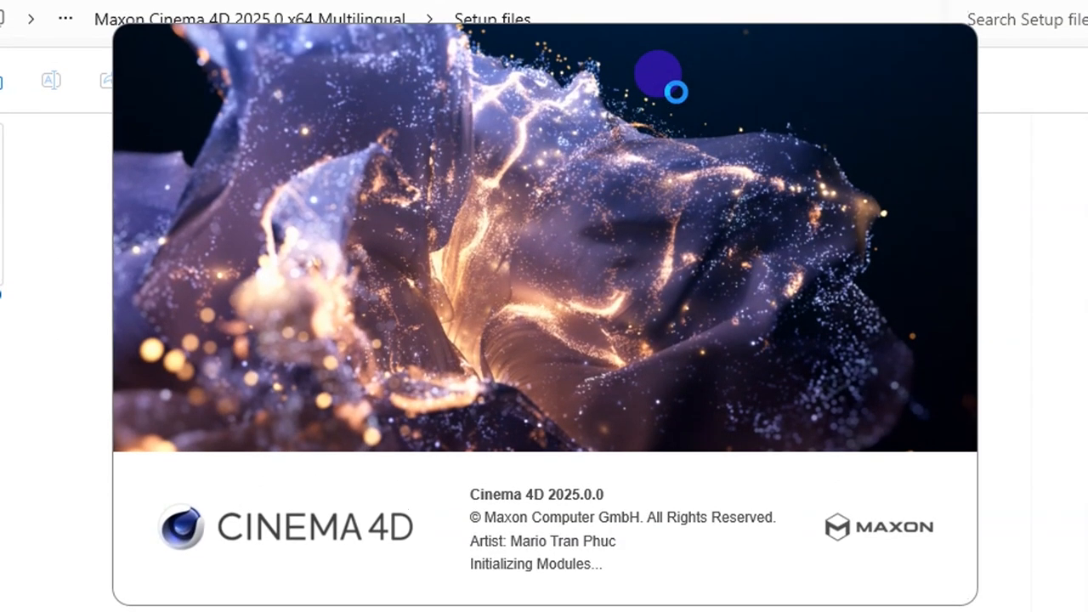
mouse_move(680, 144)
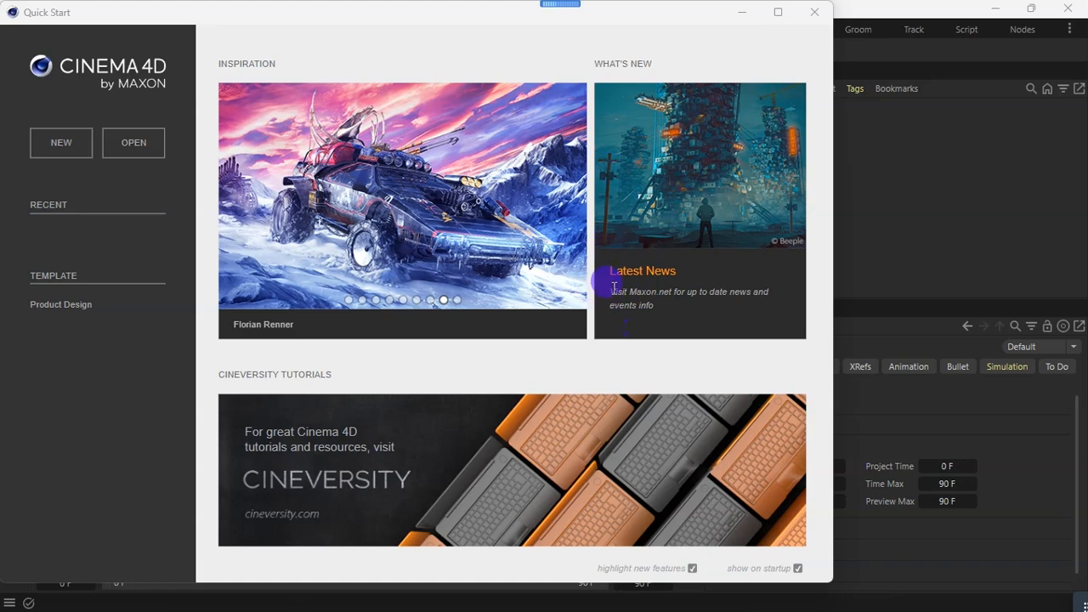
mouse_move(677, 306)
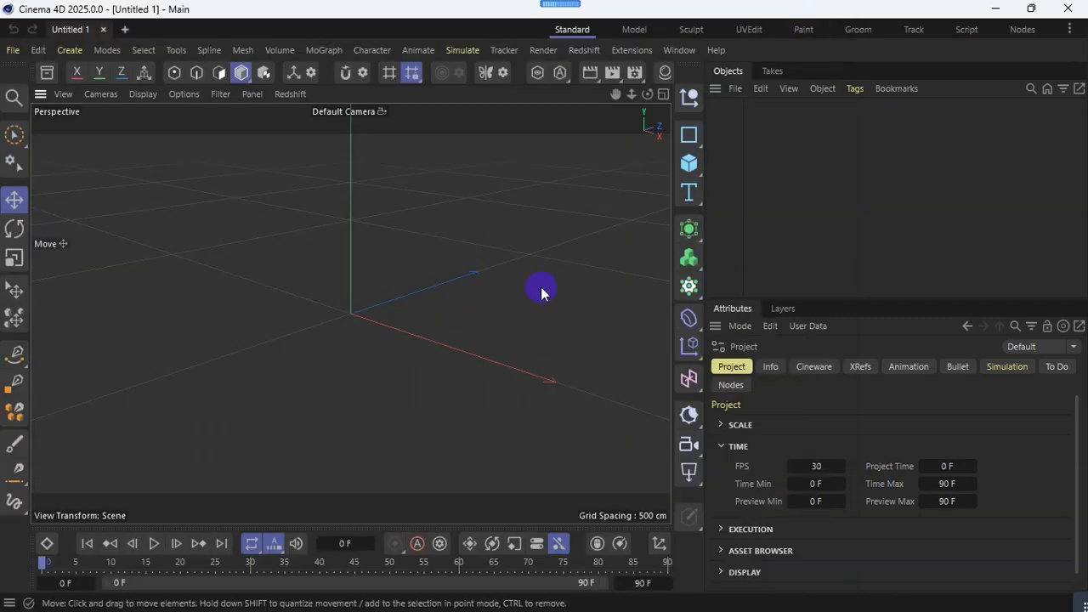
mouse_move(531, 296)
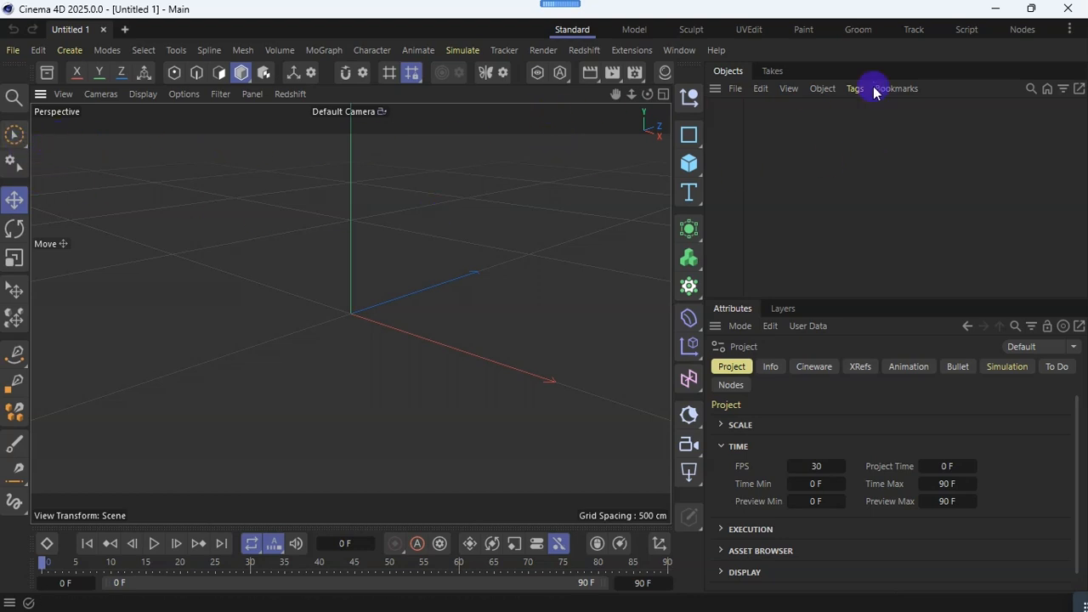
click(1067, 30)
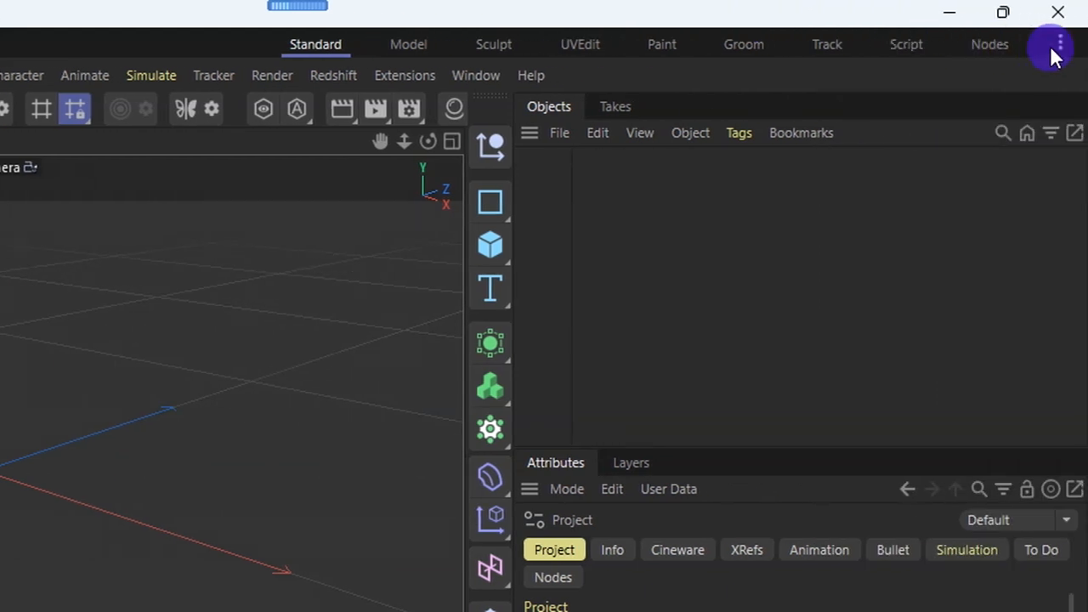
Switch to Legacy Layouts from the layout menu and activate the Model layout.
click(1057, 44)
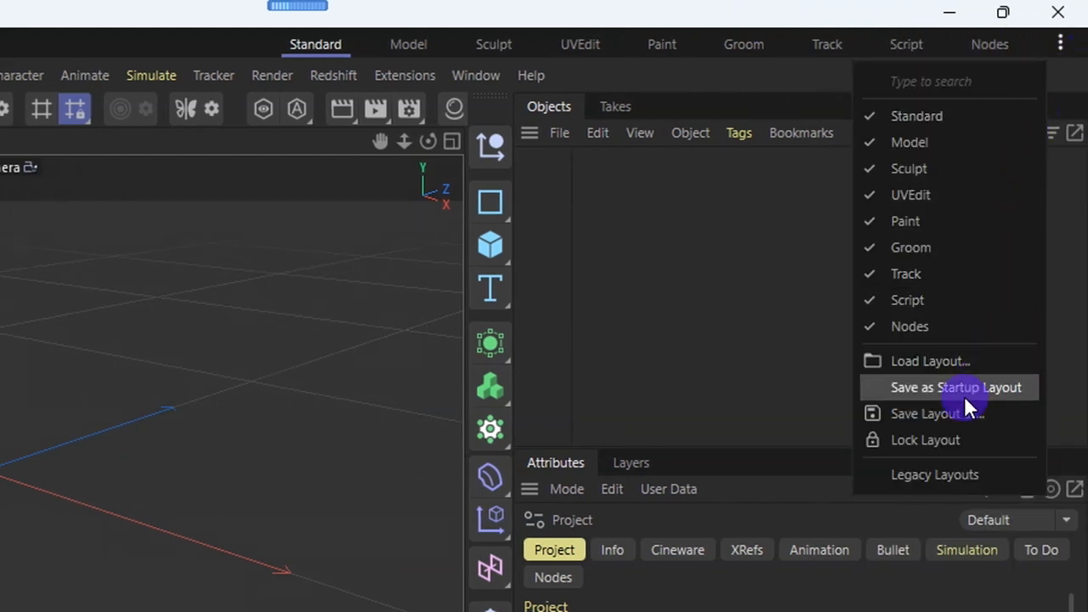
click(949, 388)
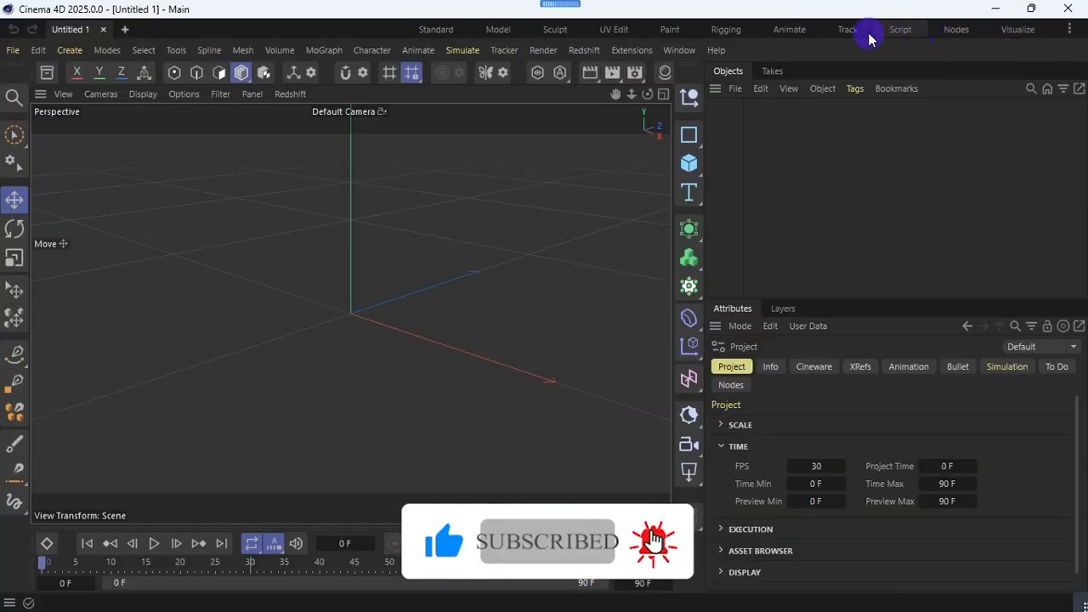
click(789, 29)
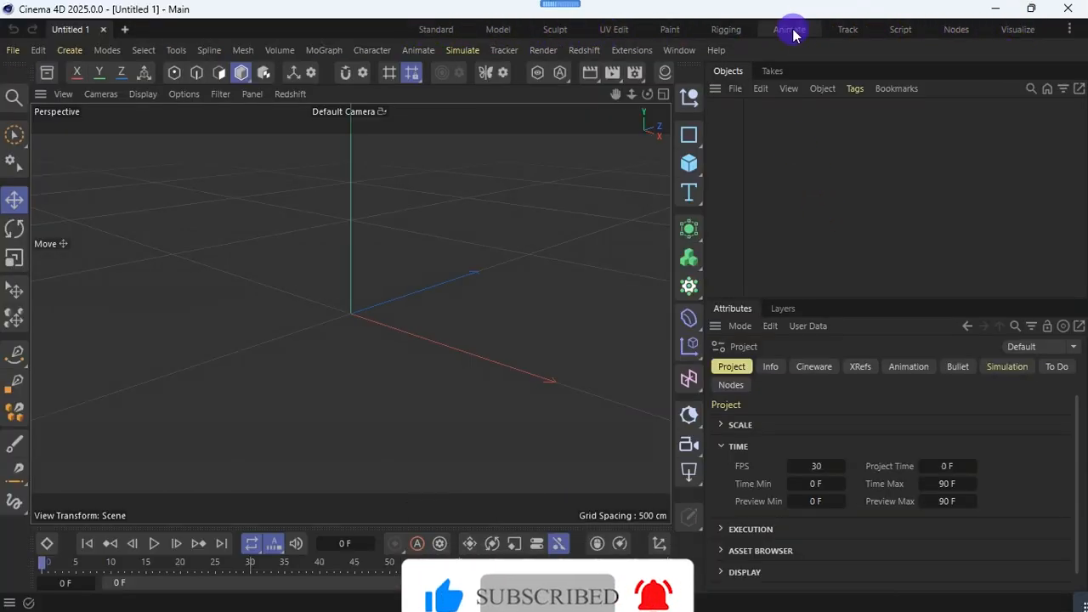
click(789, 29)
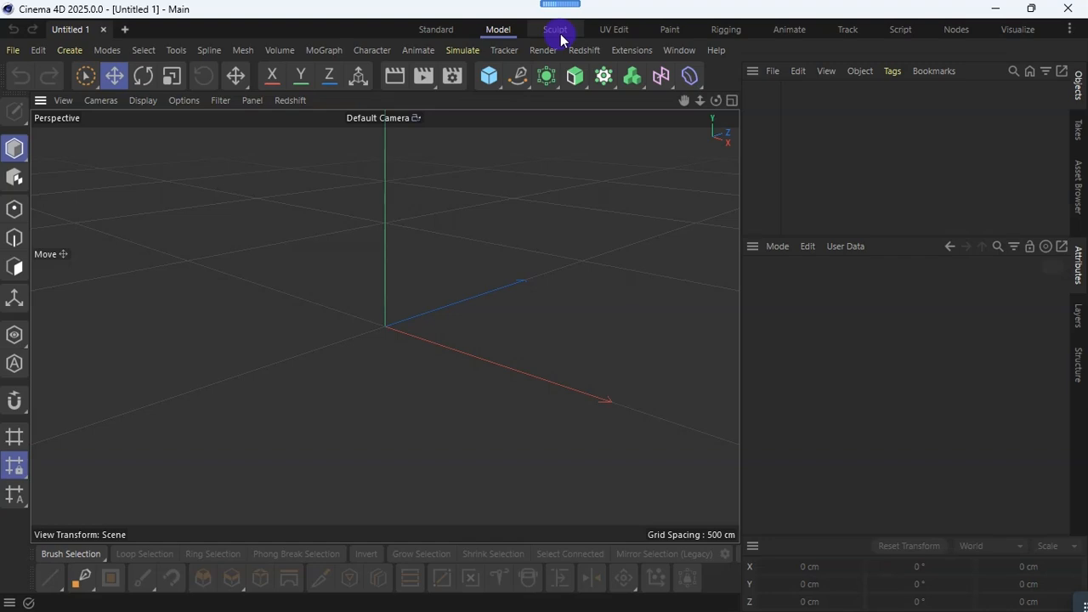
Cycle through the Sculpt, UV Edit and Nodes layouts, then return to Standard.
click(558, 28)
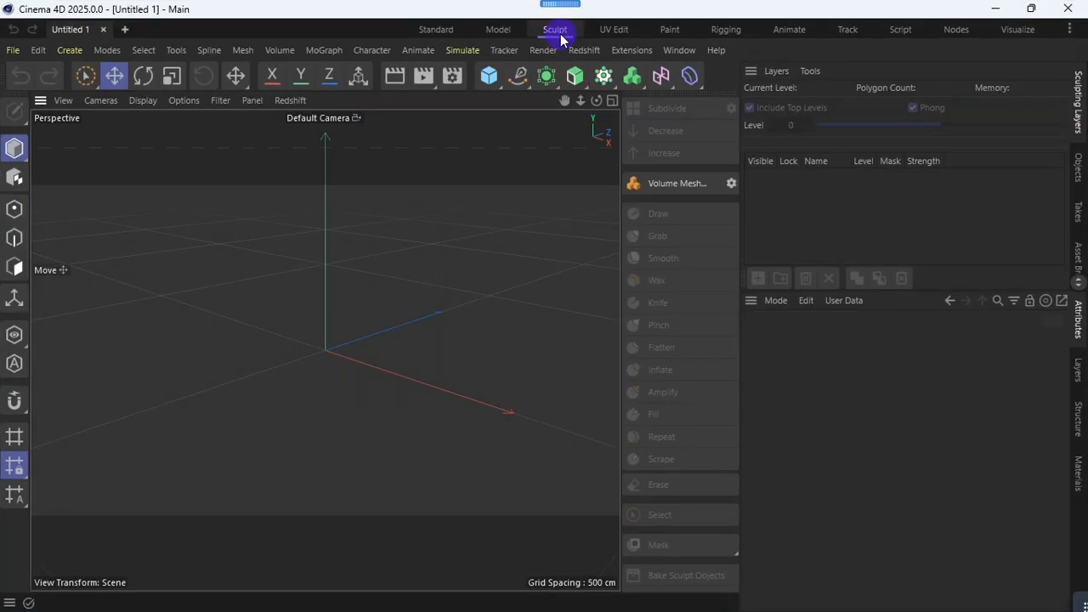
click(612, 29)
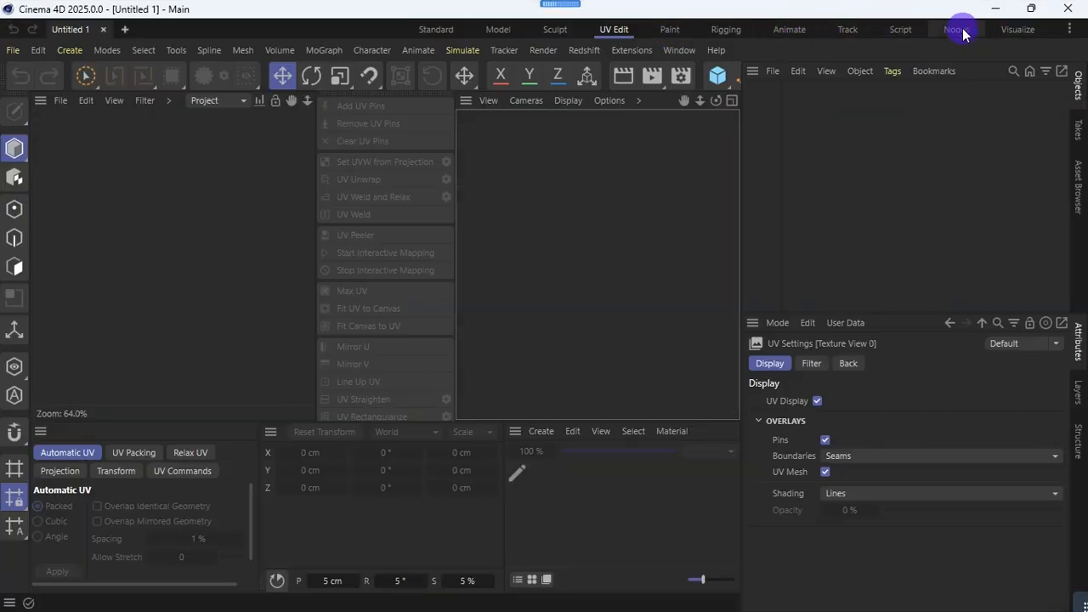
click(955, 29)
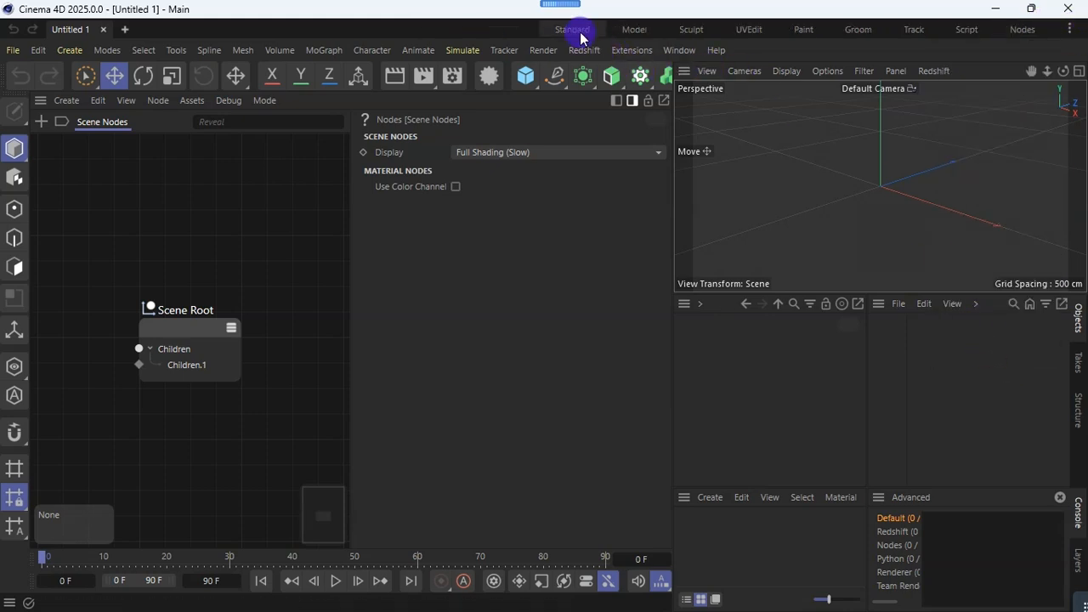
click(571, 29)
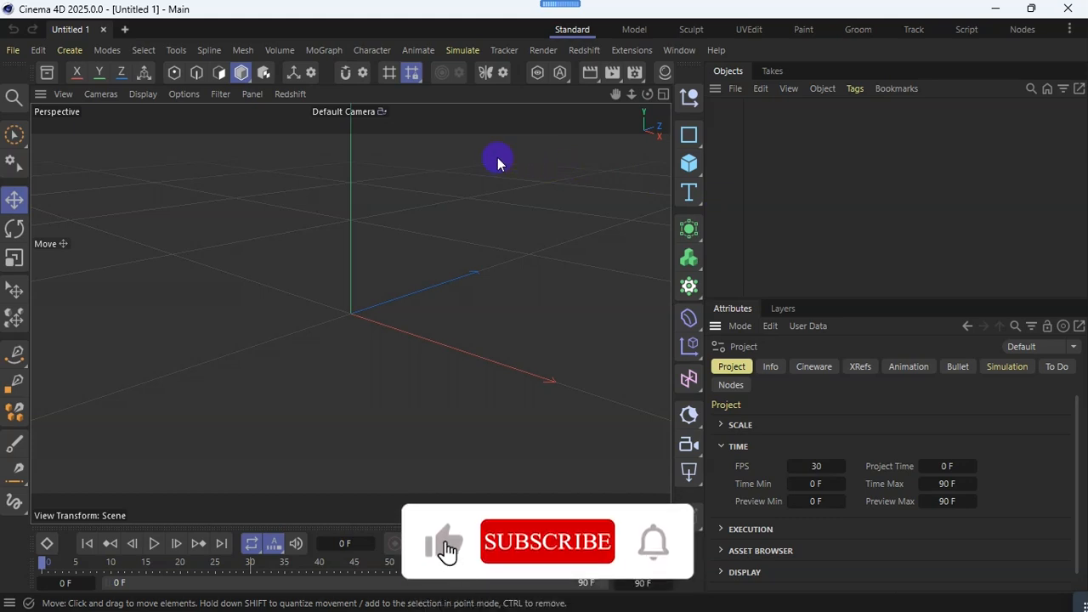
Leave the Cinema 4D scene for a new Guest tab in Google Chrome.
click(544, 540)
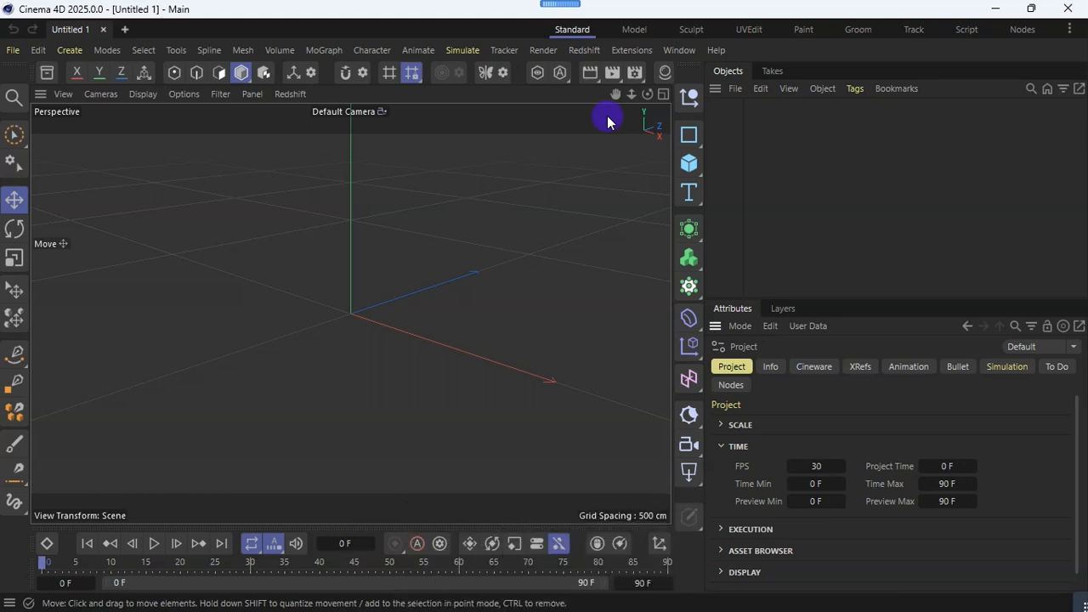
click(632, 29)
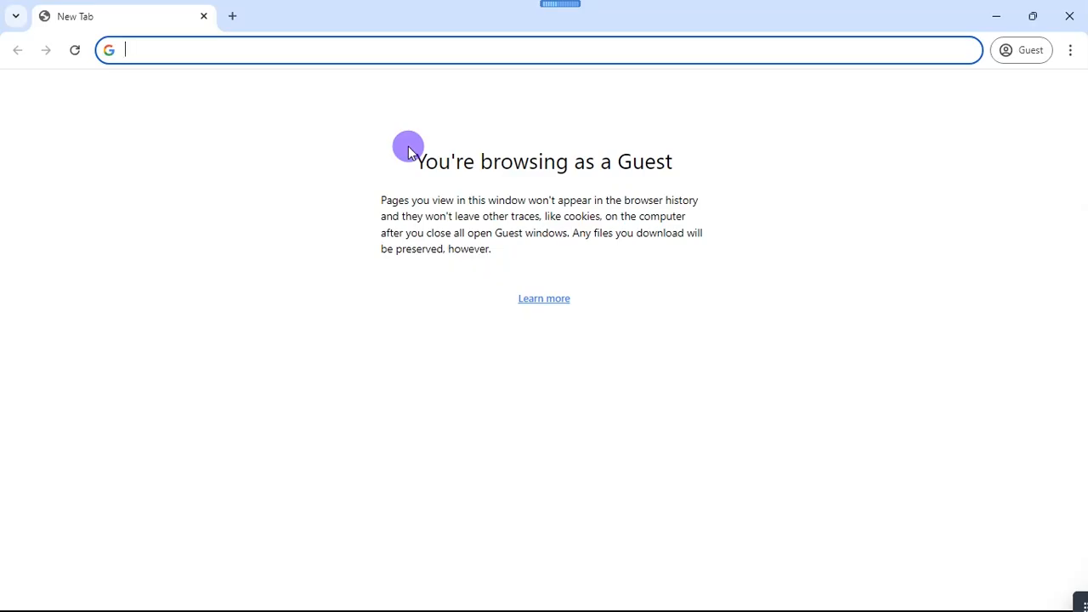
mouse_move(332, 49)
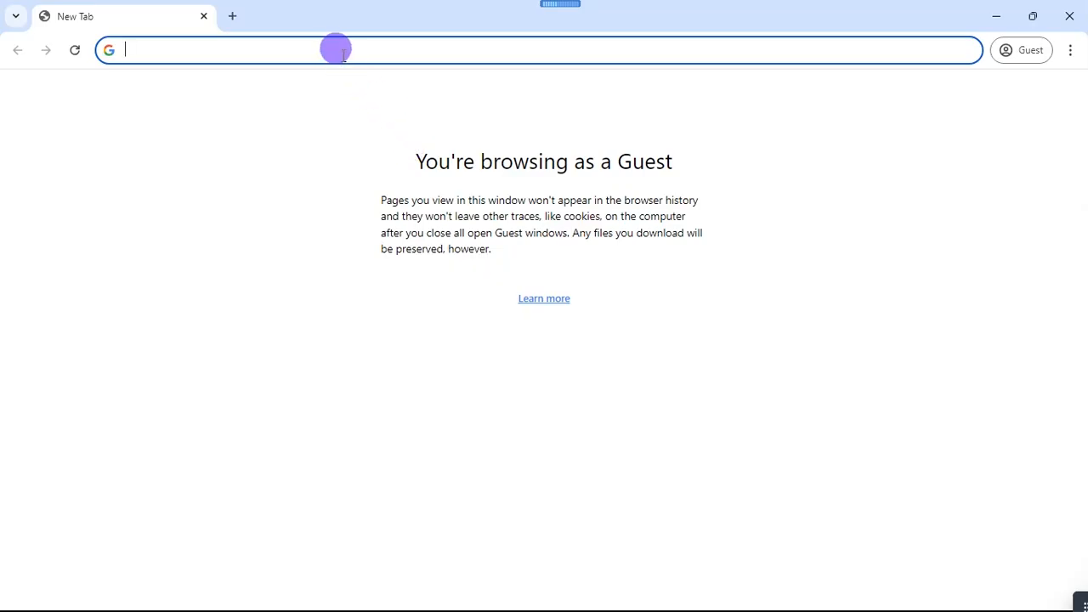
Search Google for "whats new in cinema 4d 2025".
text(whats new in ci)
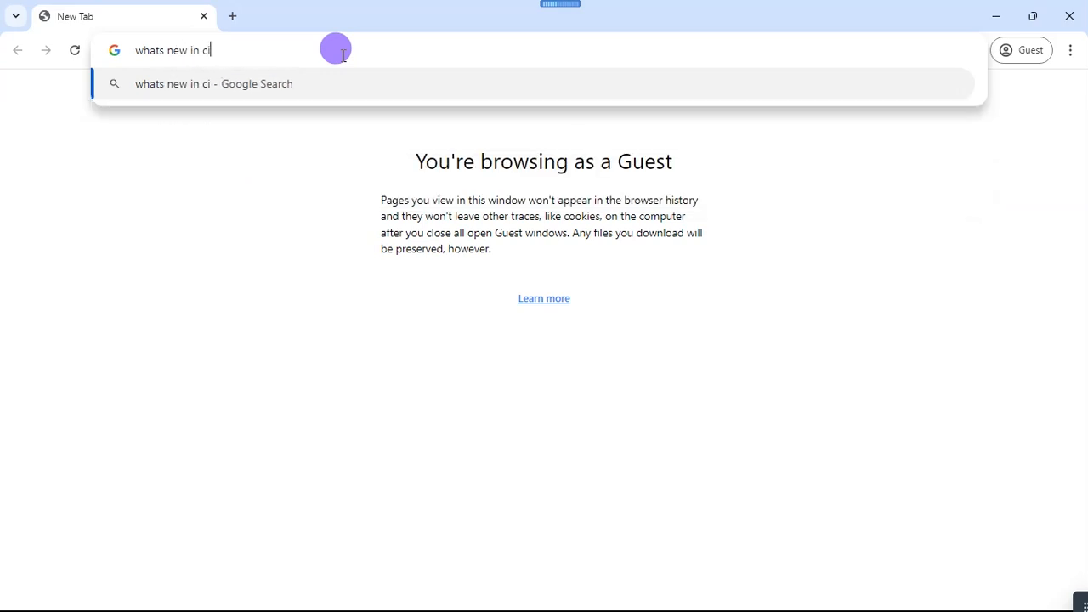
text(nema 4)
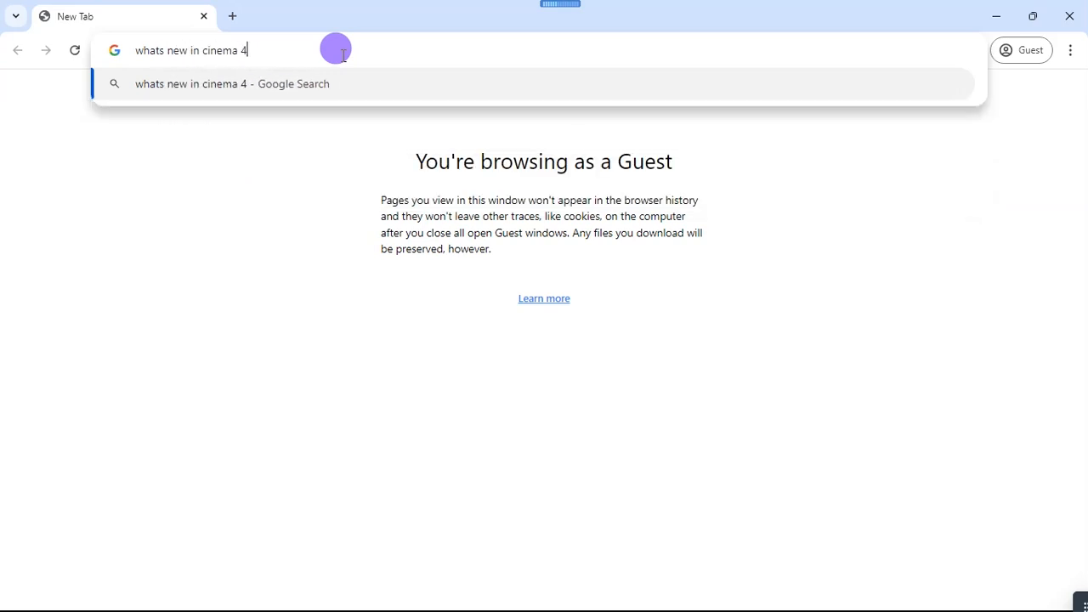
text(d 202)
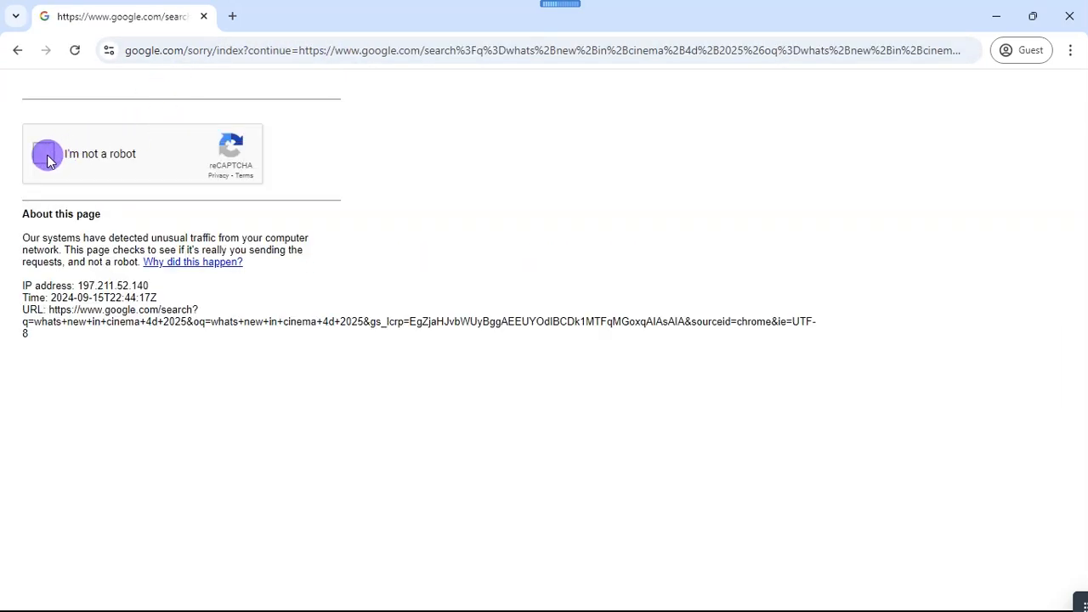
Pass the reCAPTCHA by selecting the bicycle squares and continue to the search results.
click(47, 160)
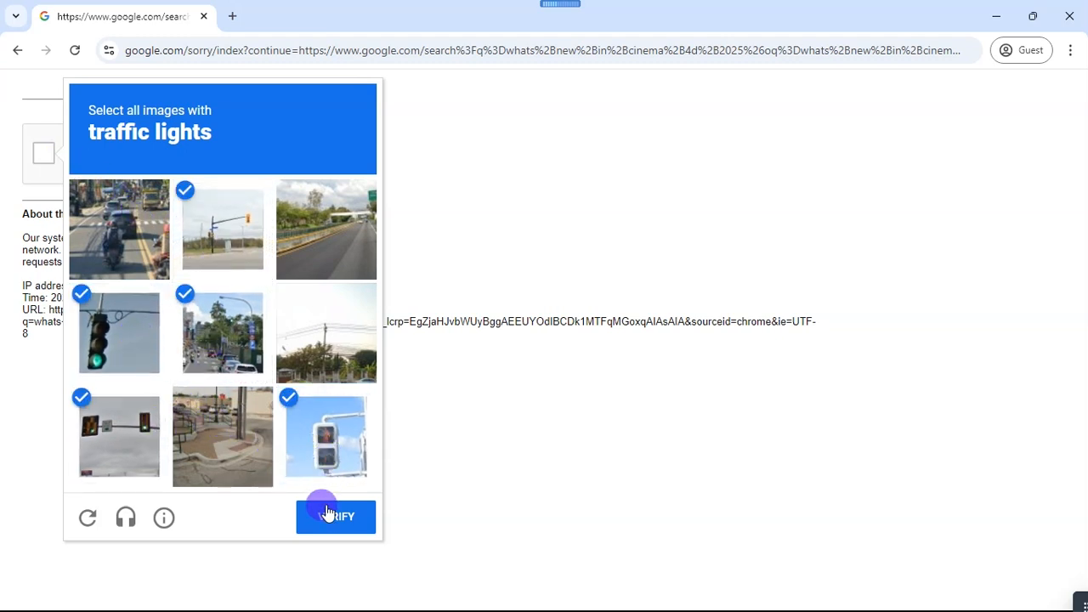
click(335, 517)
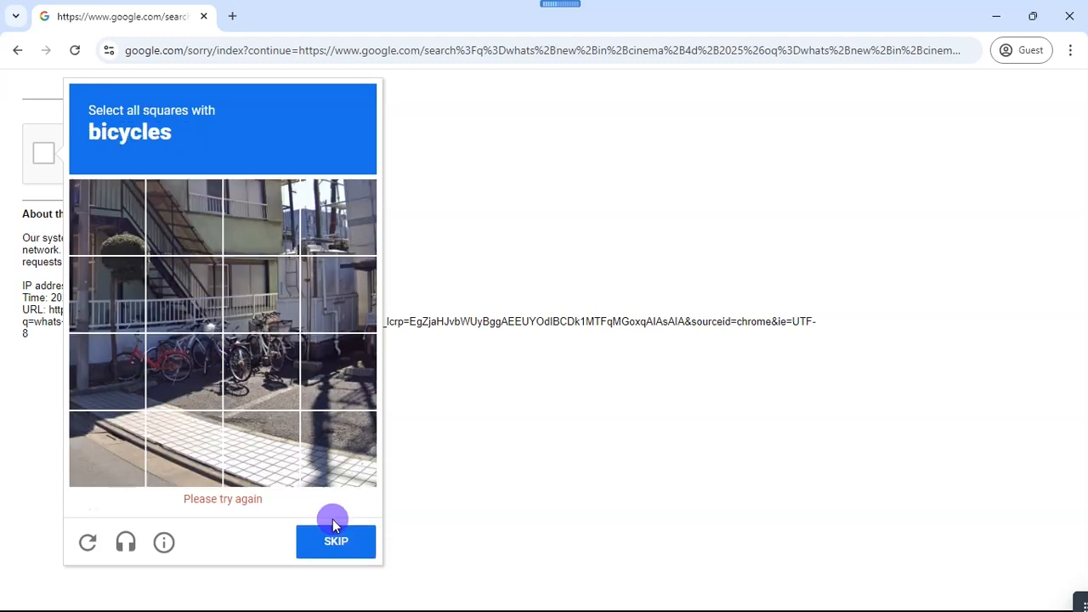
click(183, 373)
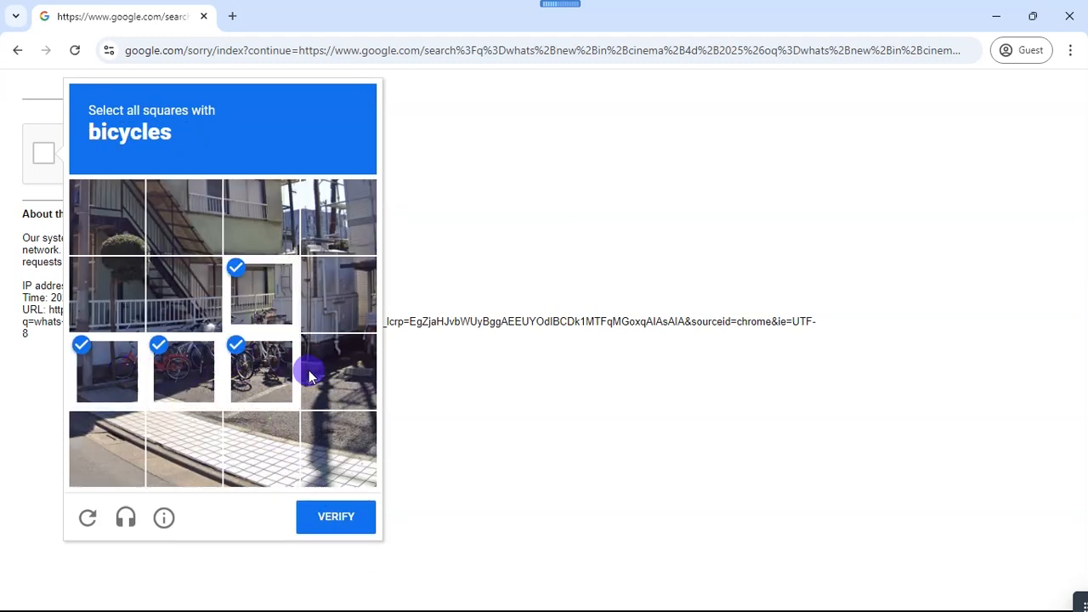
click(335, 516)
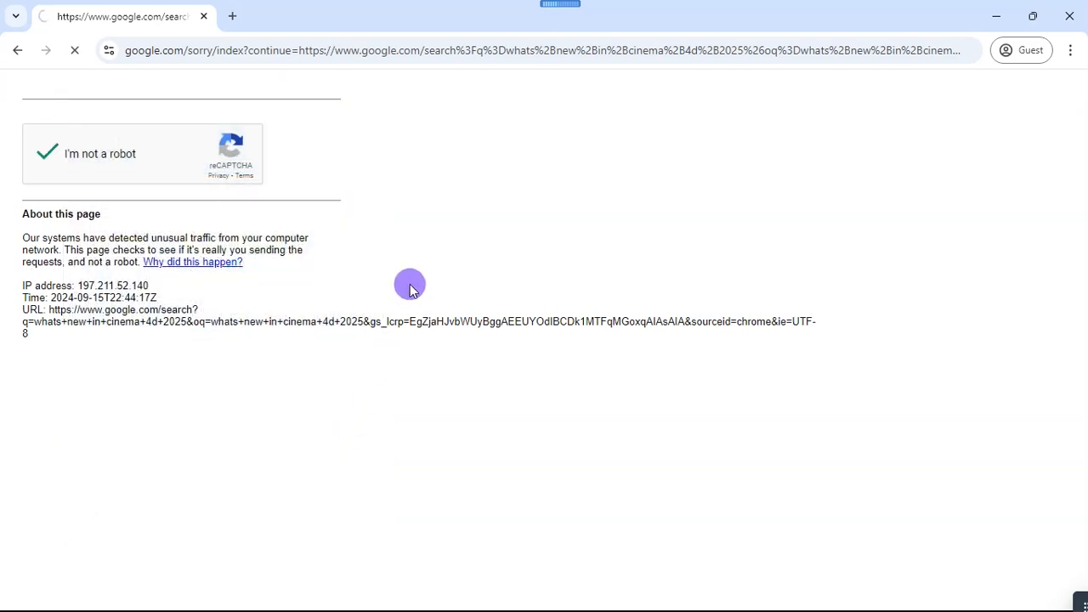
click(46, 153)
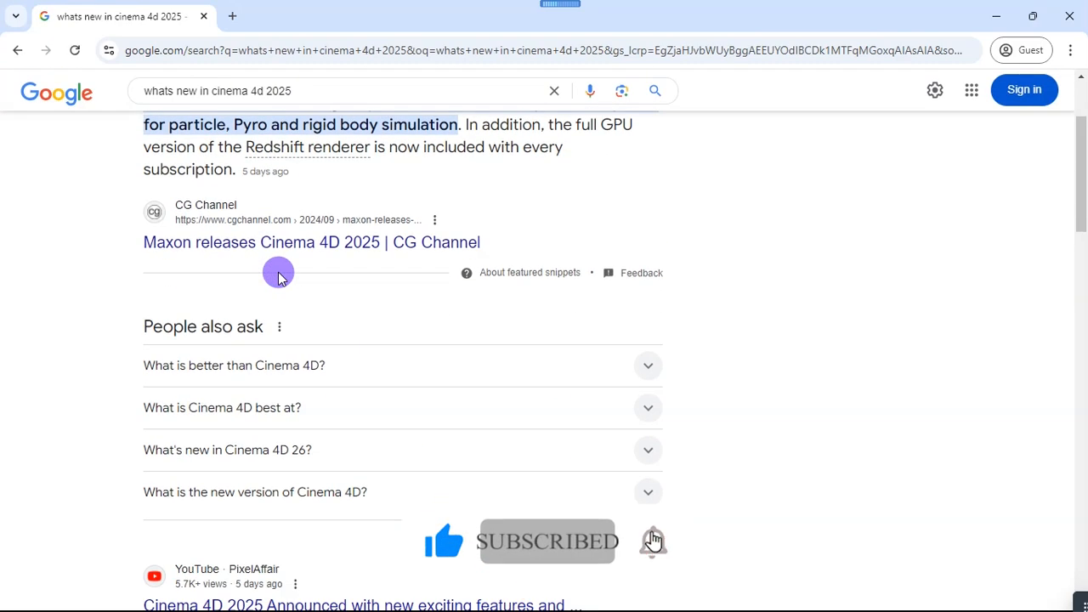
Read the Maxon Cinema 4D 2025.0 release notes through the New Features list to Related articles.
click(311, 242)
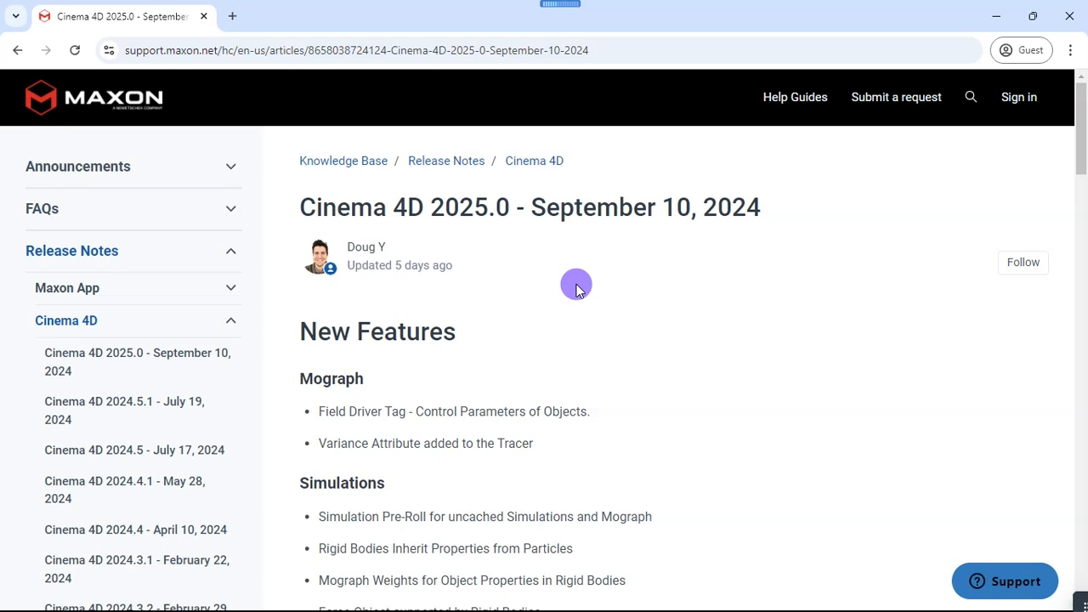
mouse_move(626, 296)
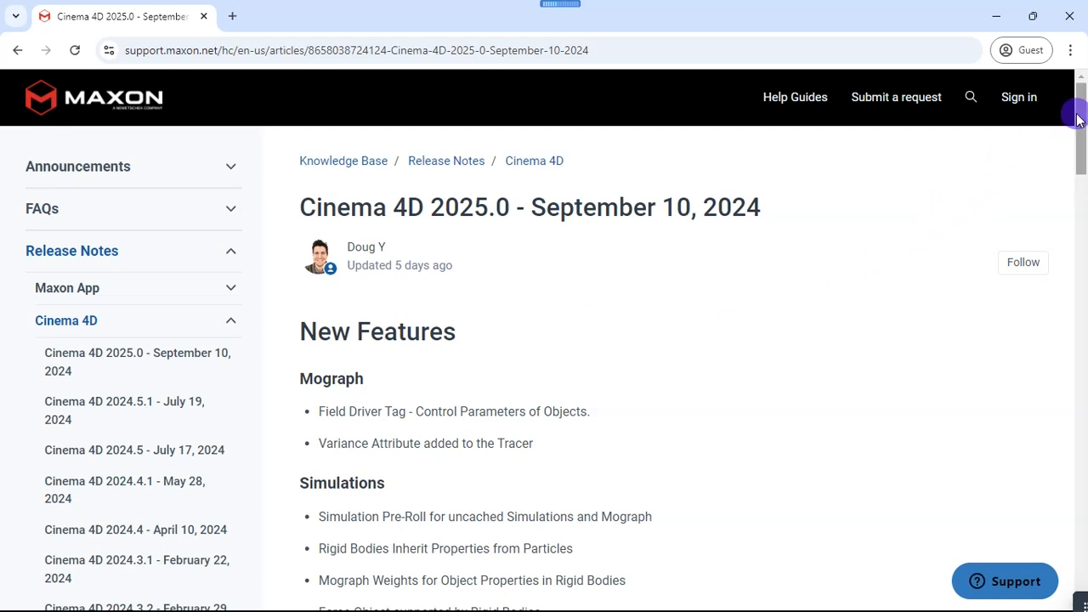
scroll(down, 3)
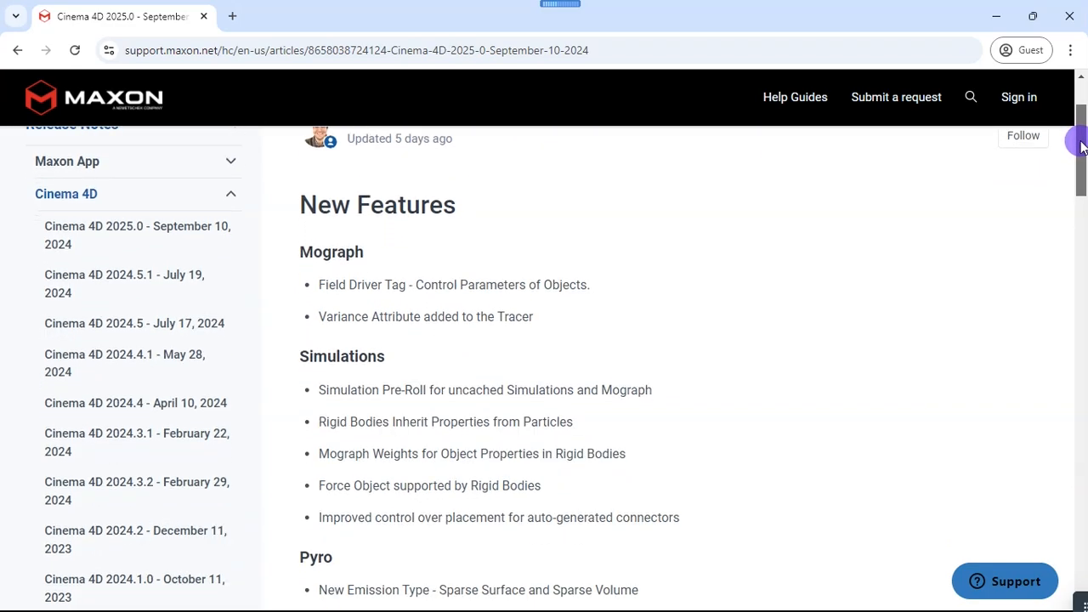
scroll(down, 3)
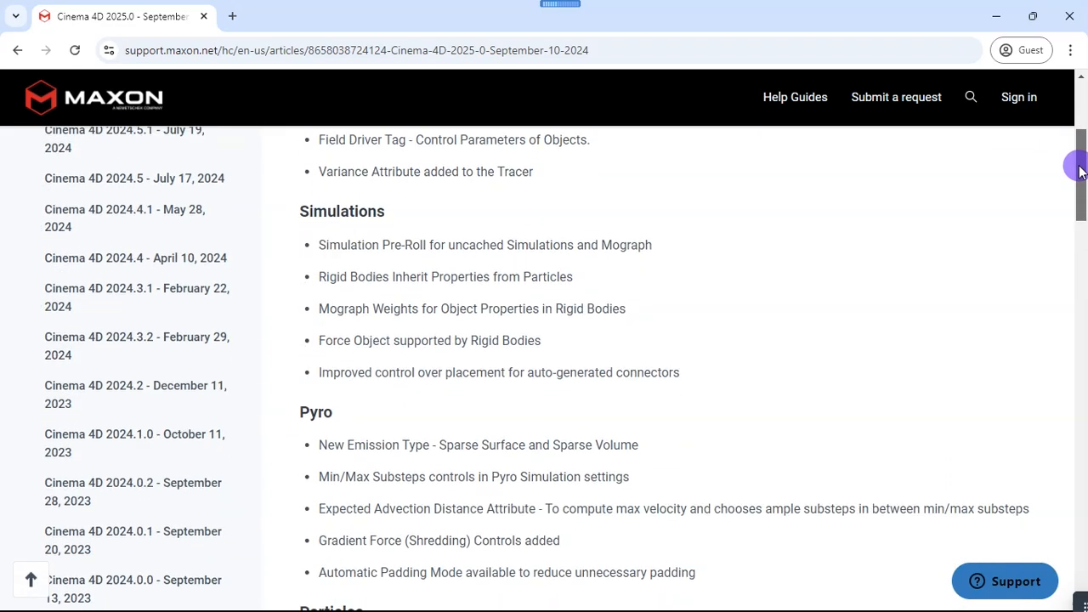
scroll(down, 3)
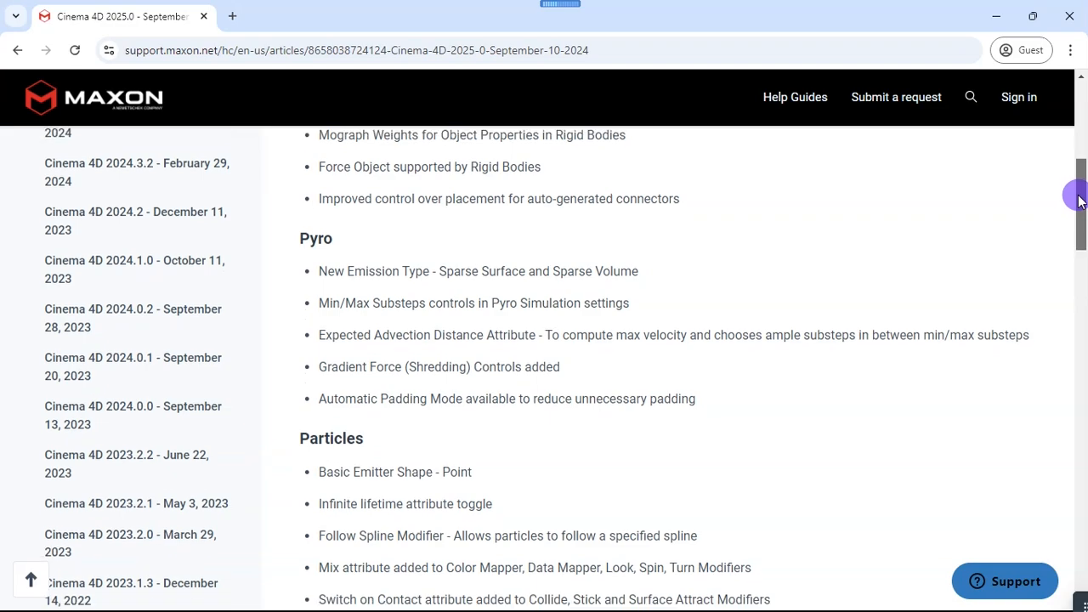
scroll(down, 3)
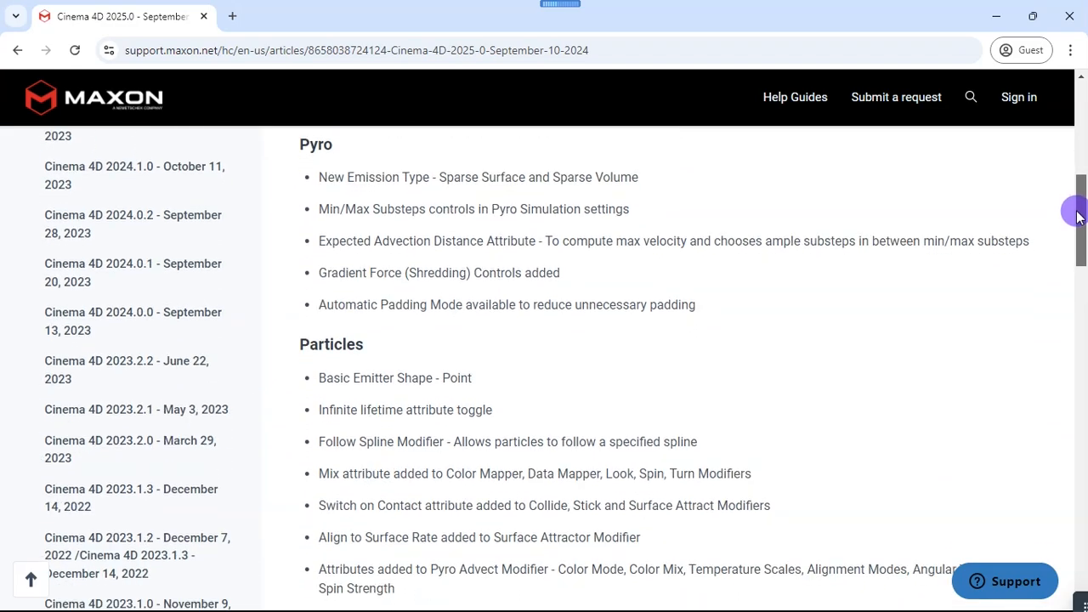
scroll(down, 3)
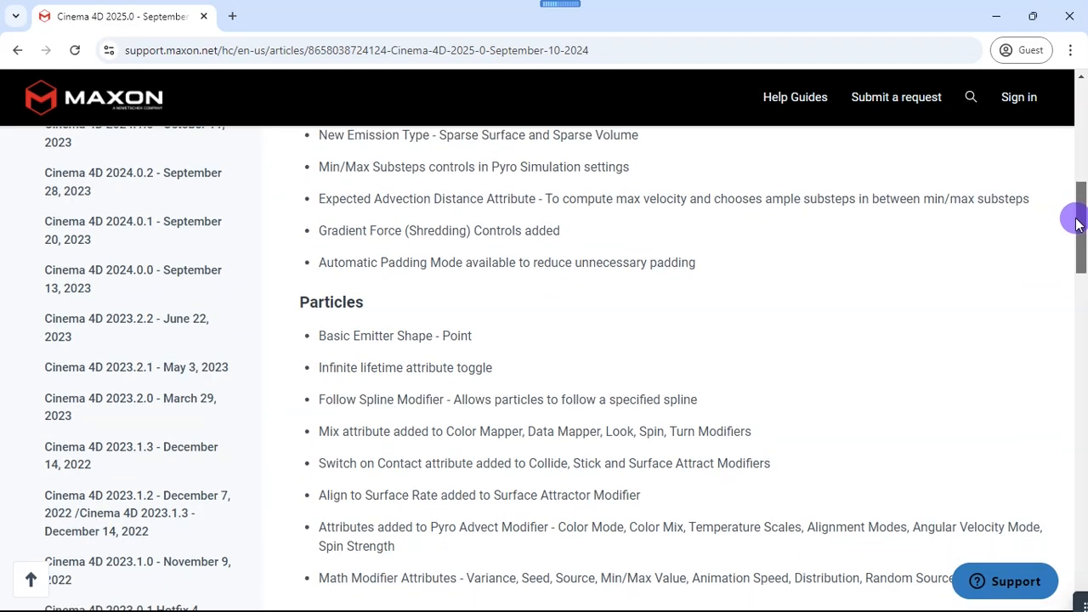
scroll(down, 3)
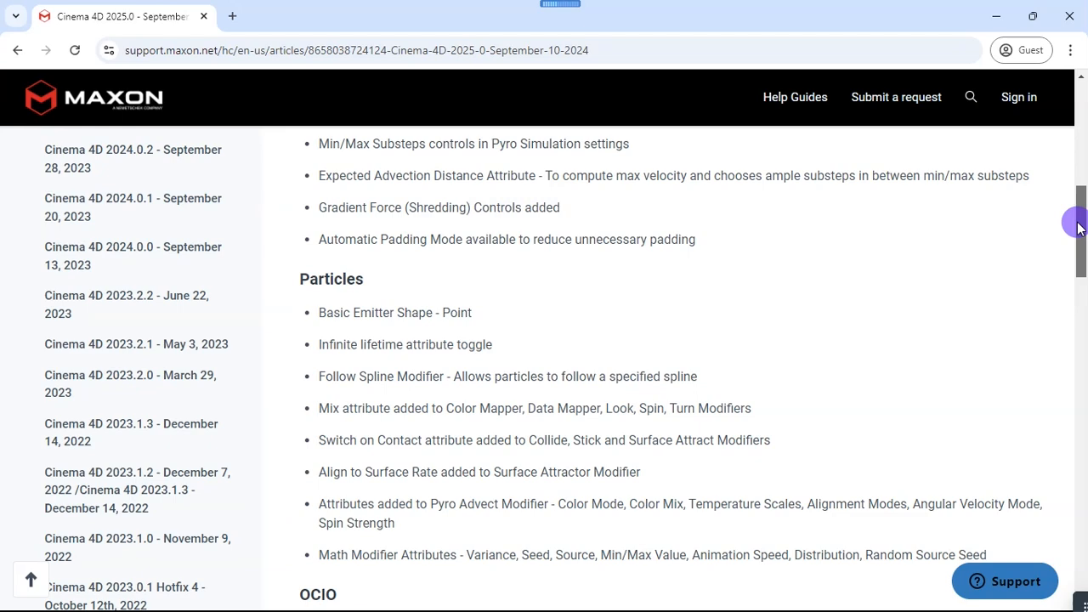
scroll(down, 3)
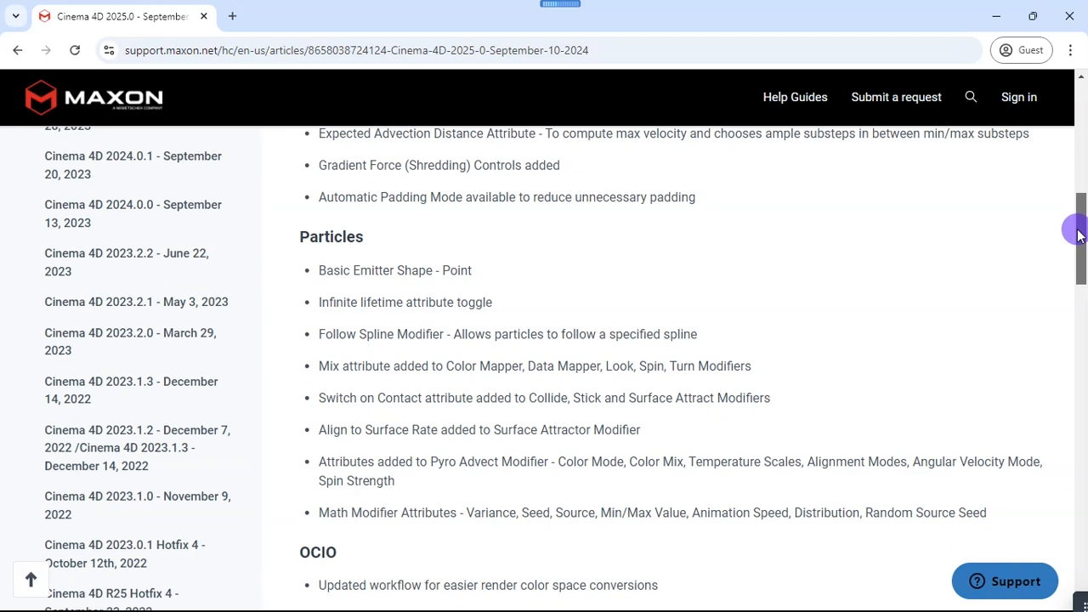
scroll(down, 3)
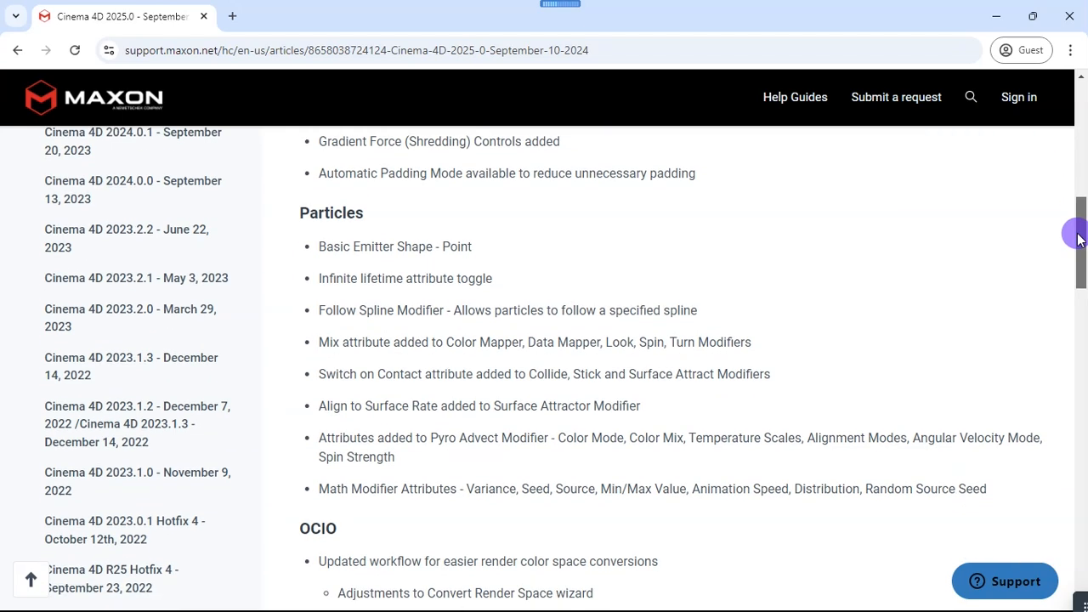
scroll(down, 3)
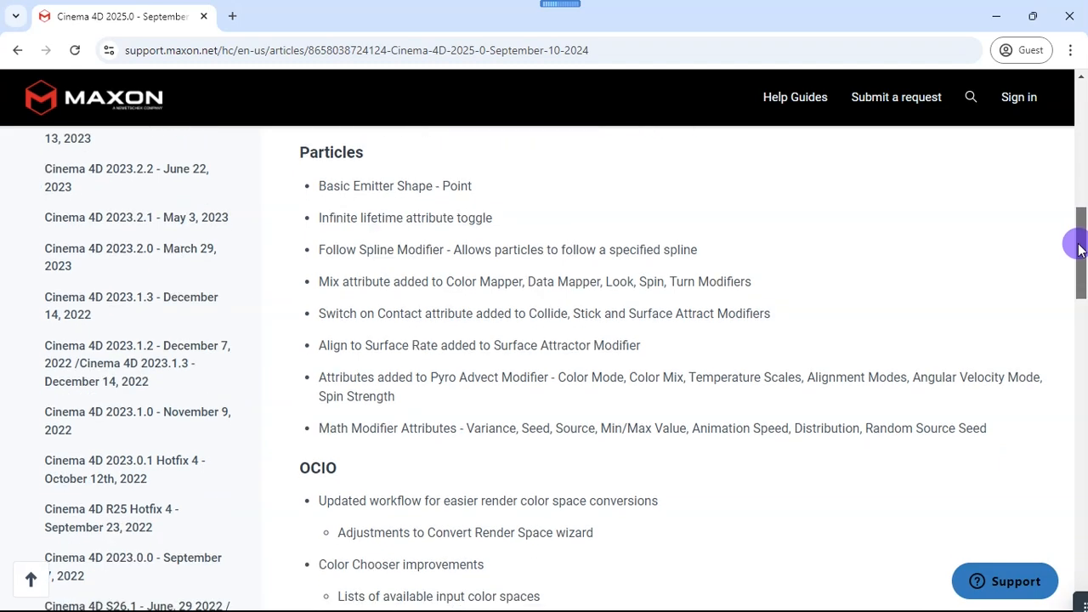
scroll(down, 3)
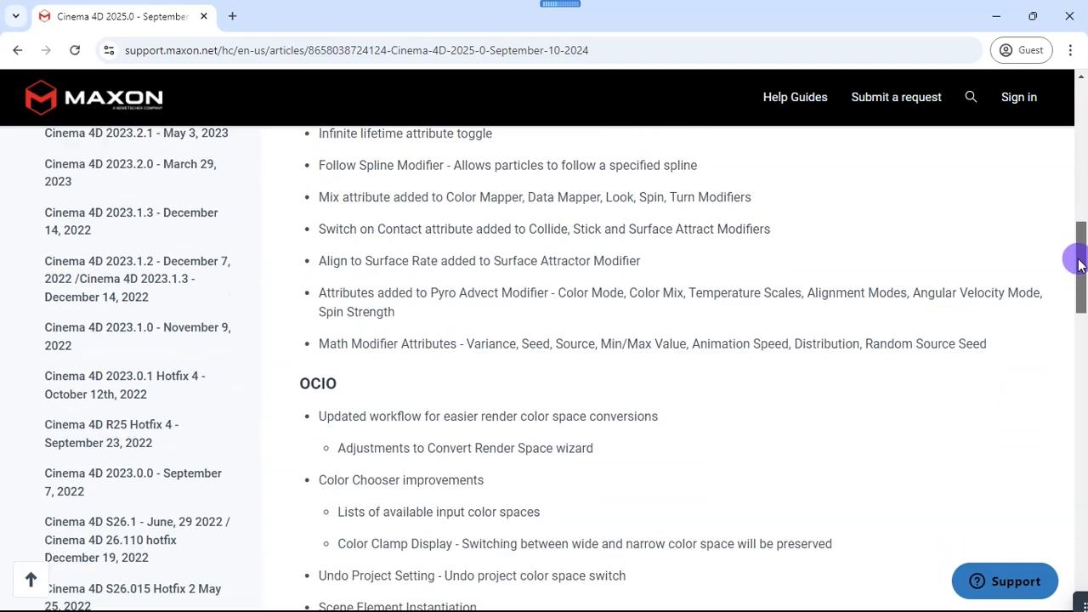
scroll(down, 3)
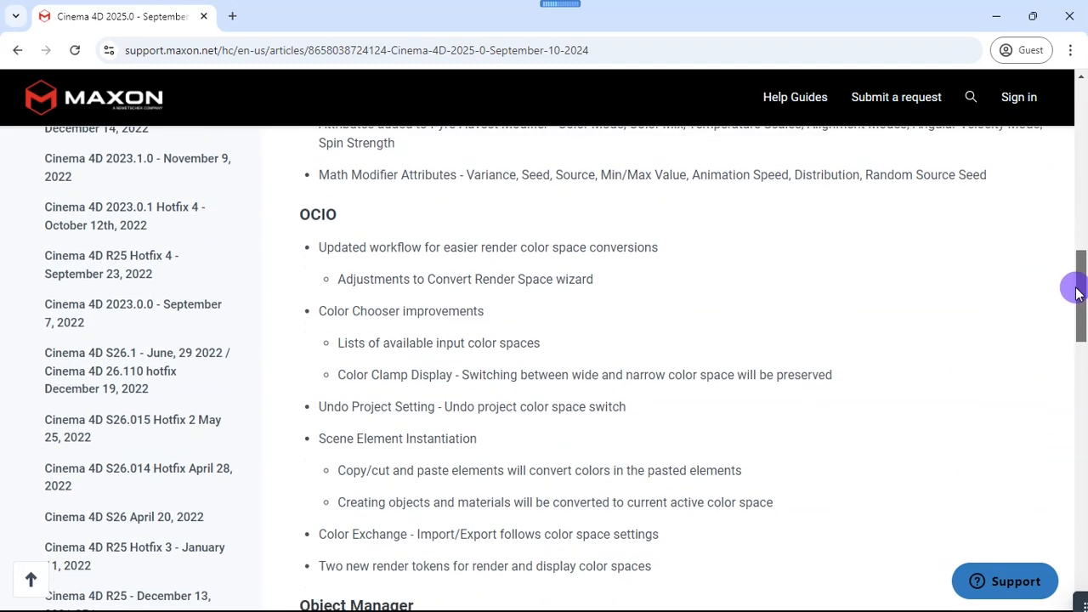
scroll(down, 3)
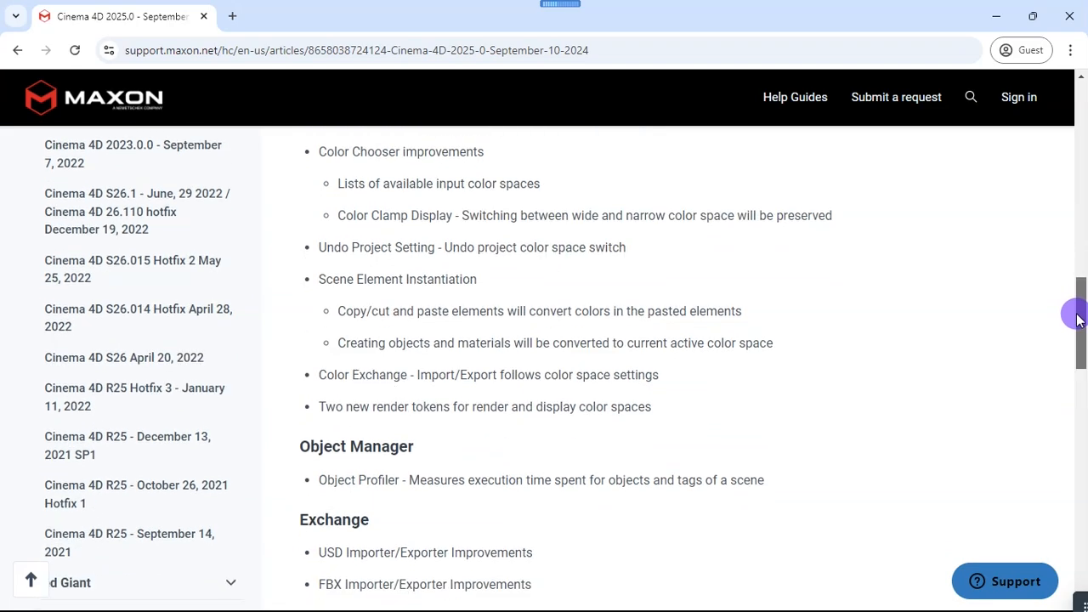
scroll(down, 3)
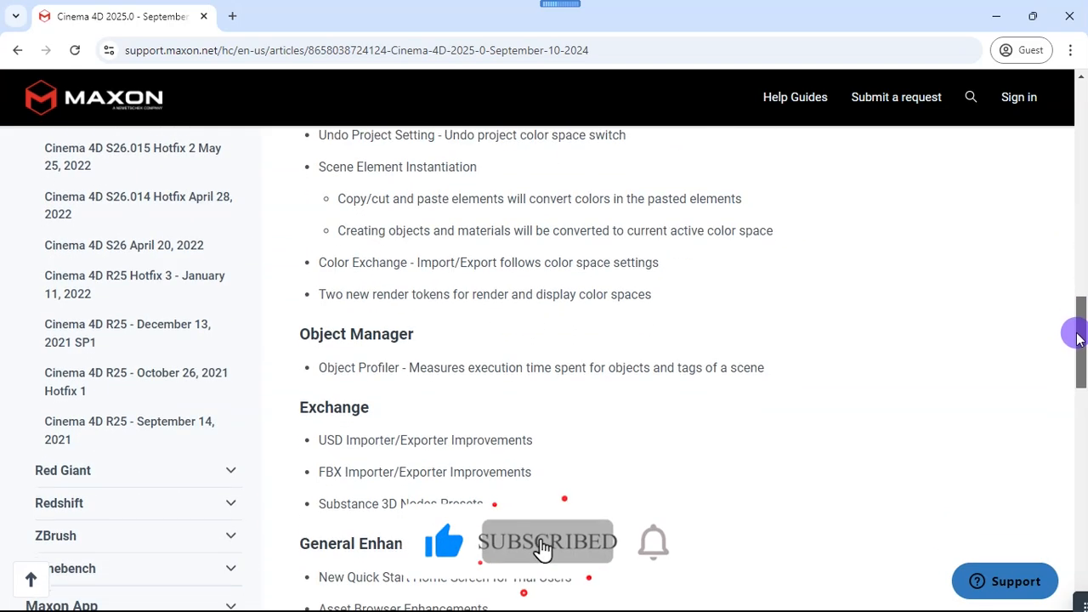
scroll(down, 3)
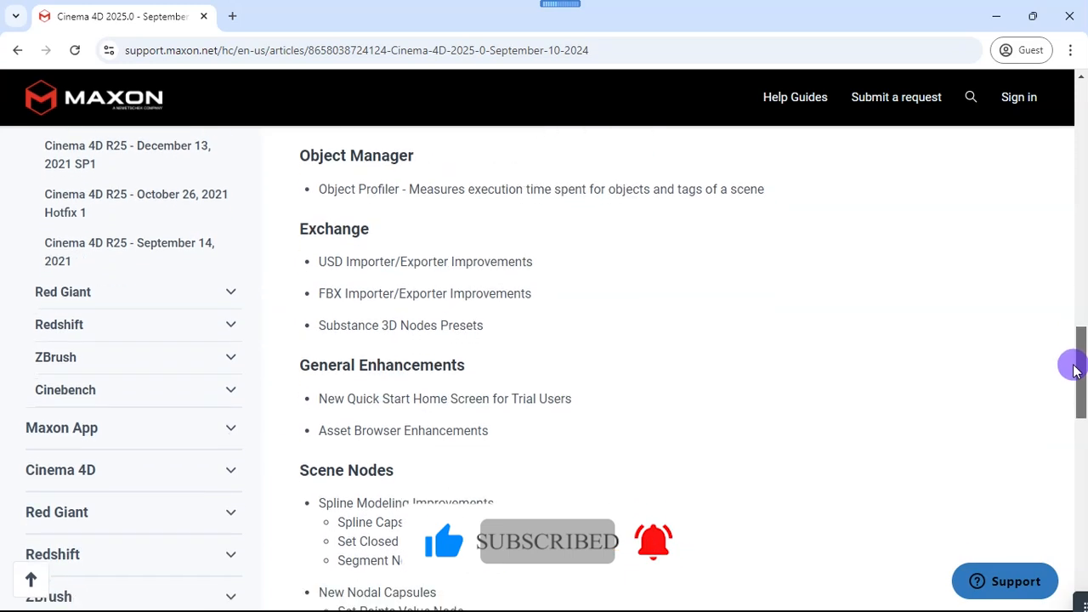
scroll(down, 3)
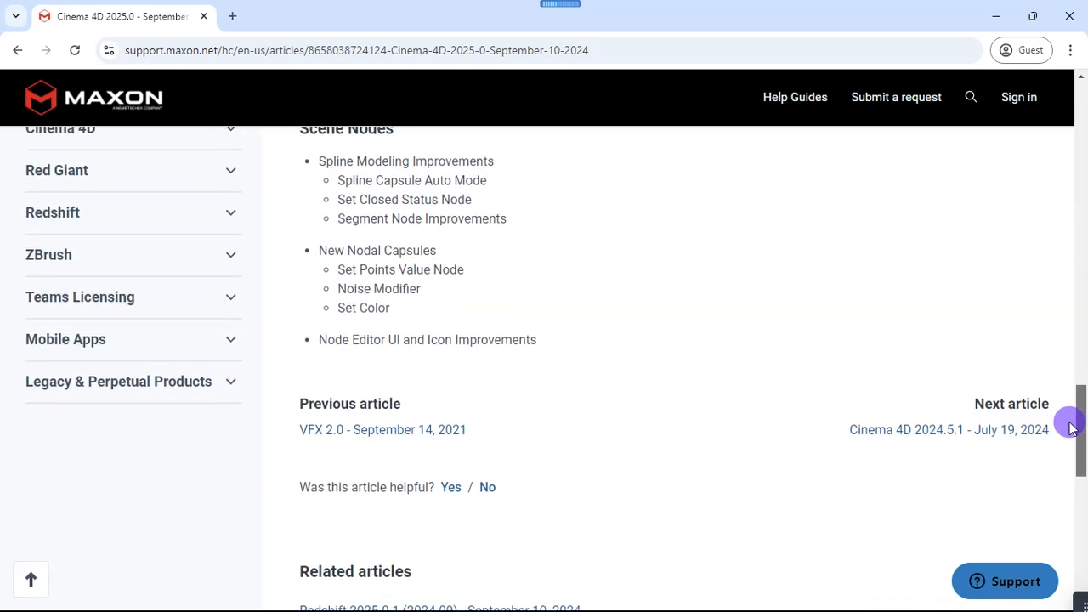
scroll(down, 3)
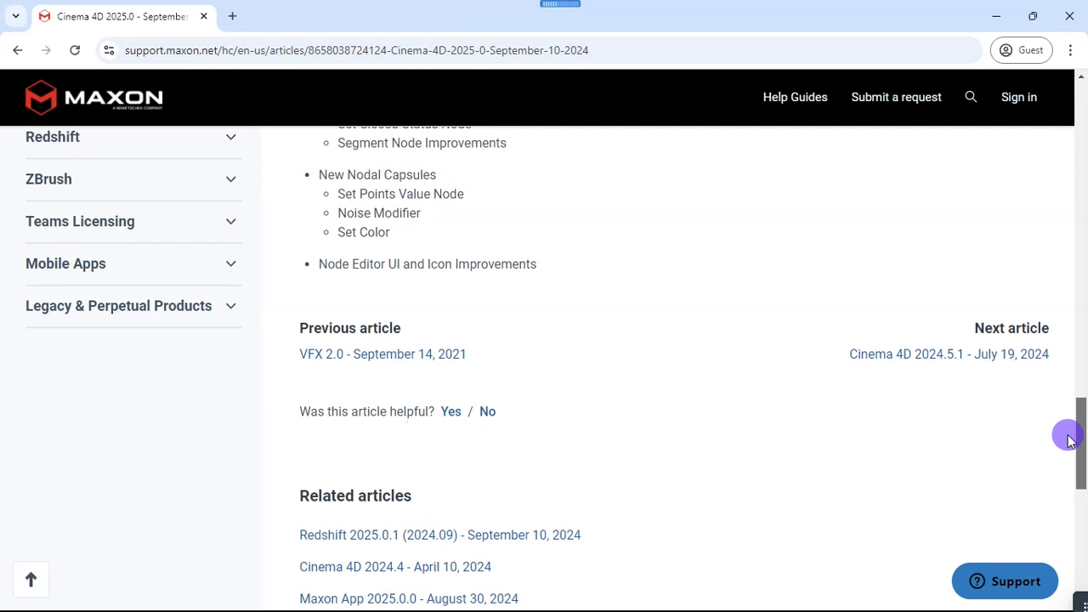
scroll(down, 3)
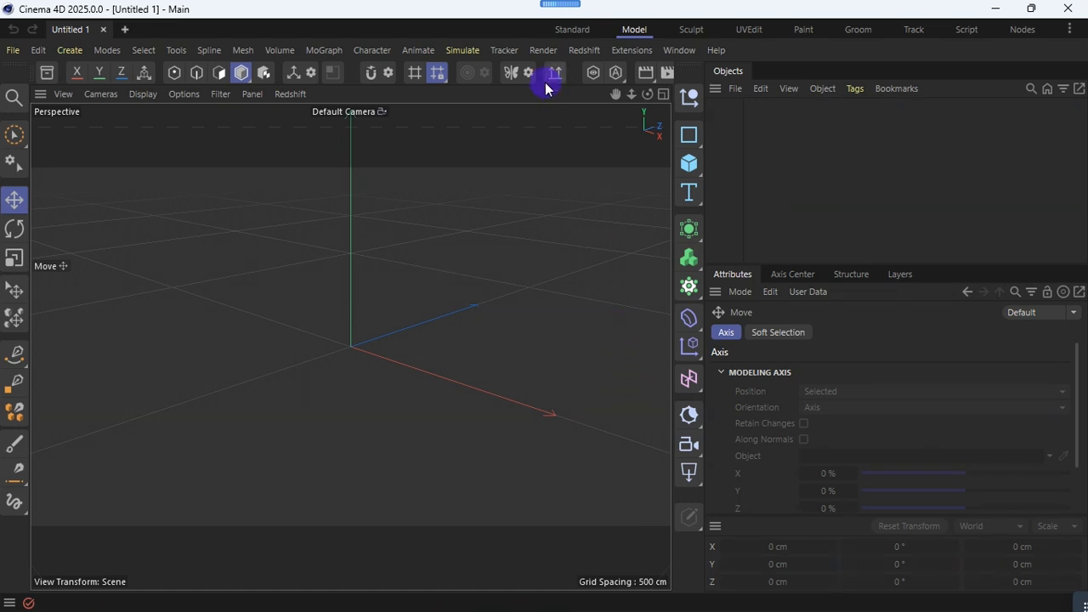
mouse_move(506, 125)
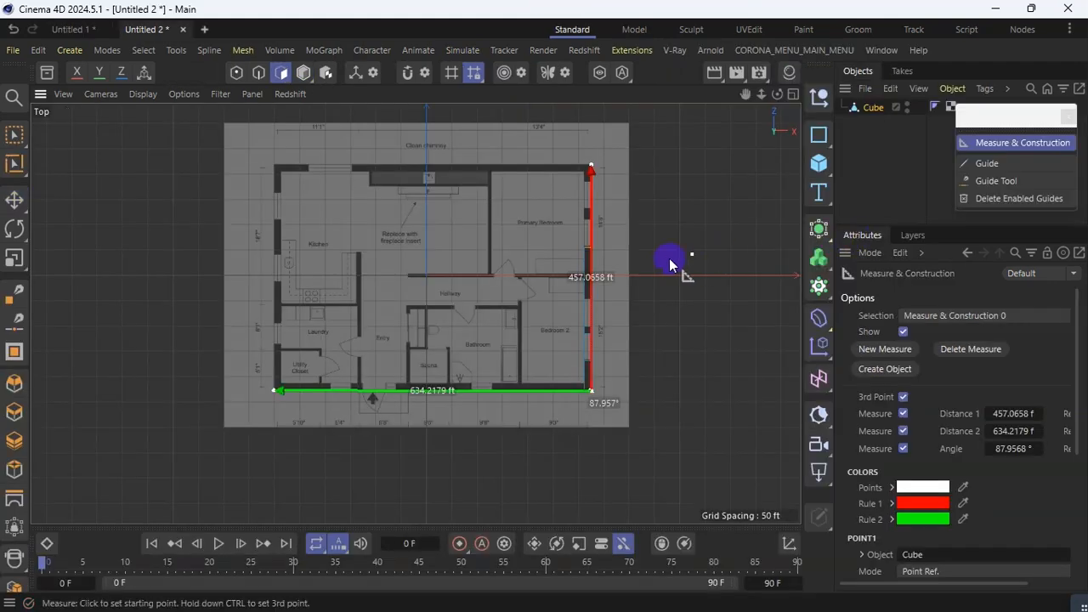
mouse_move(670, 262)
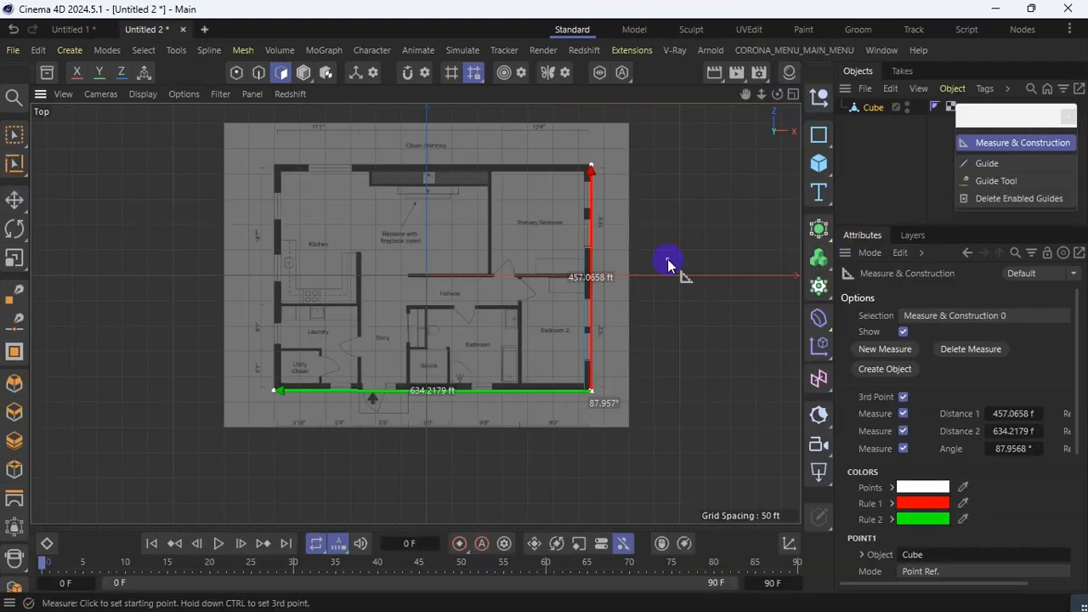
Show the floor-plan scene in the four-viewport layout via Toggle Active View.
click(792, 95)
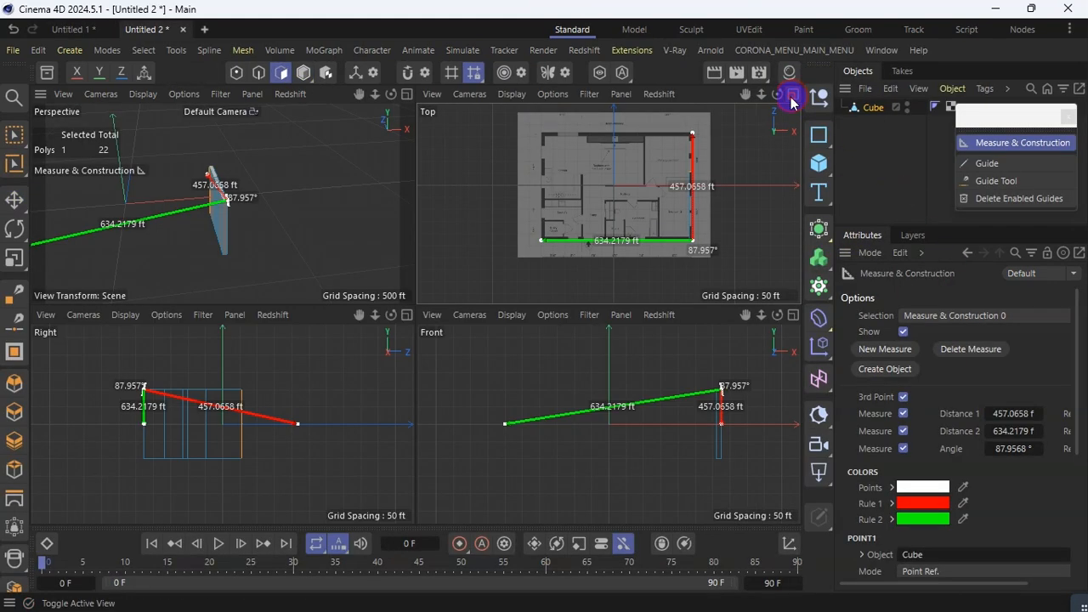